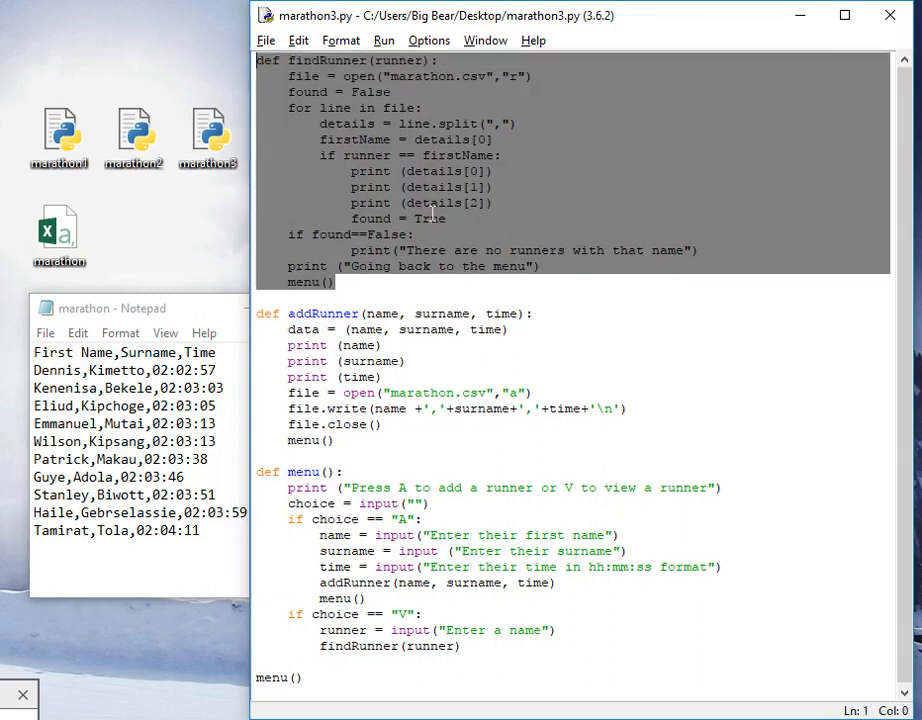
Step: Highlight the findRunner code and the menu's choice variable in marathon3.py
click(320, 282)
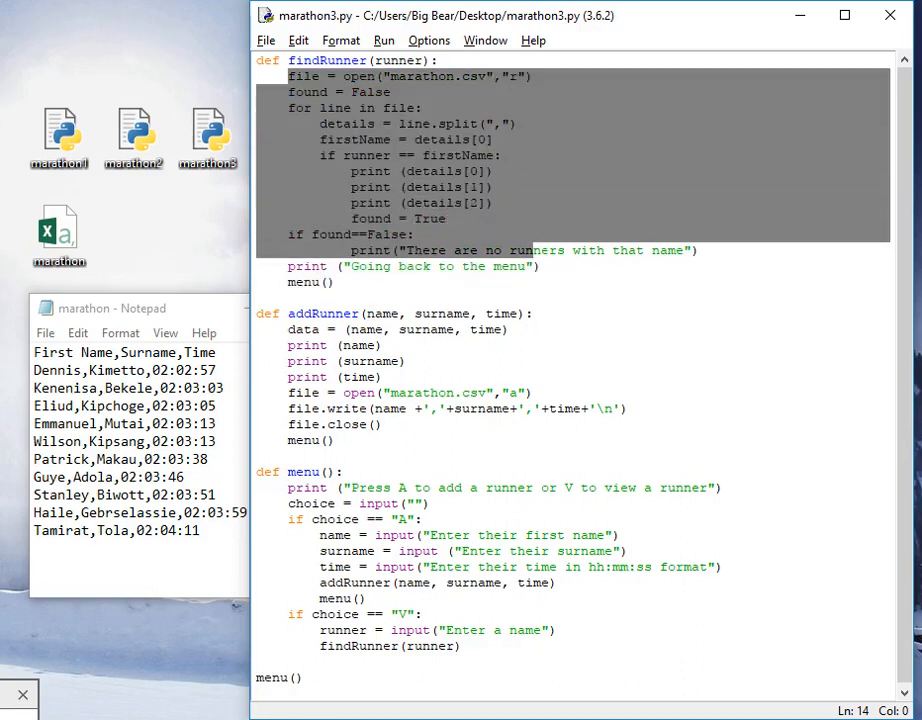
click(303, 250)
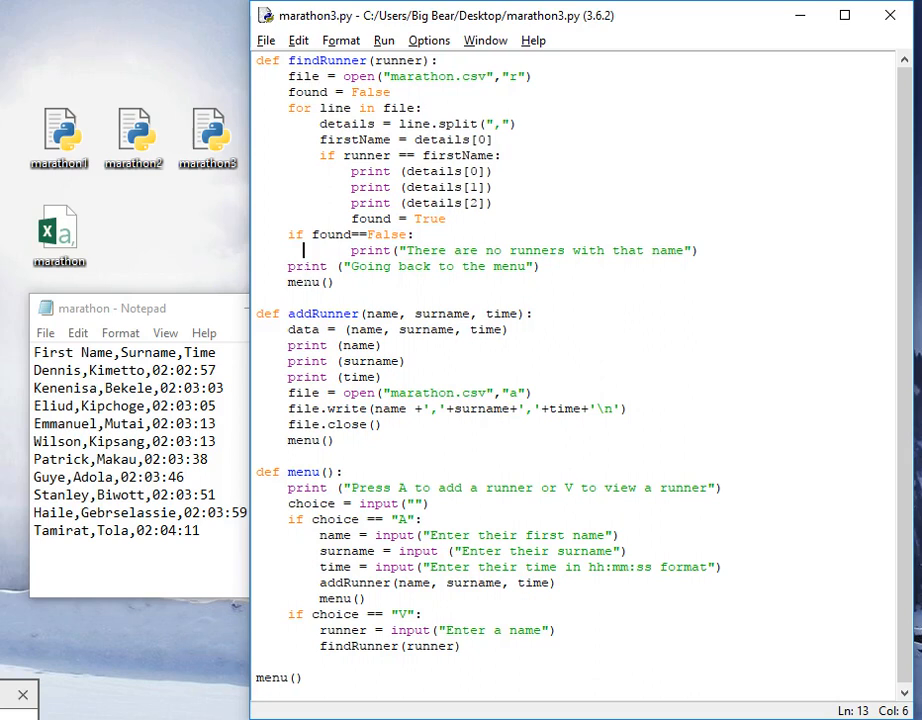
triple_click(413, 266)
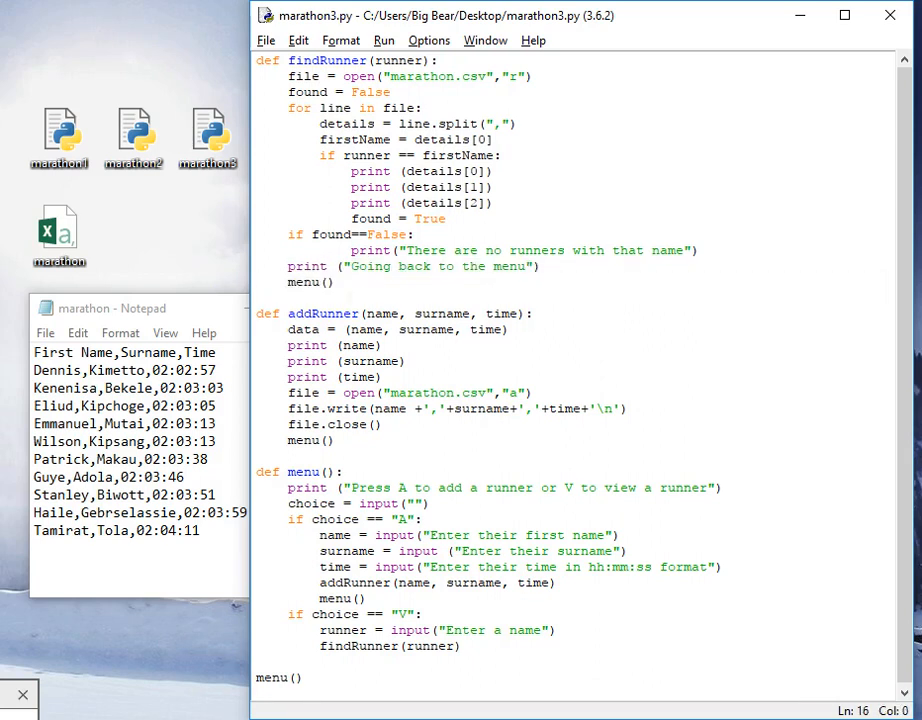
drag(257, 471, 366, 598)
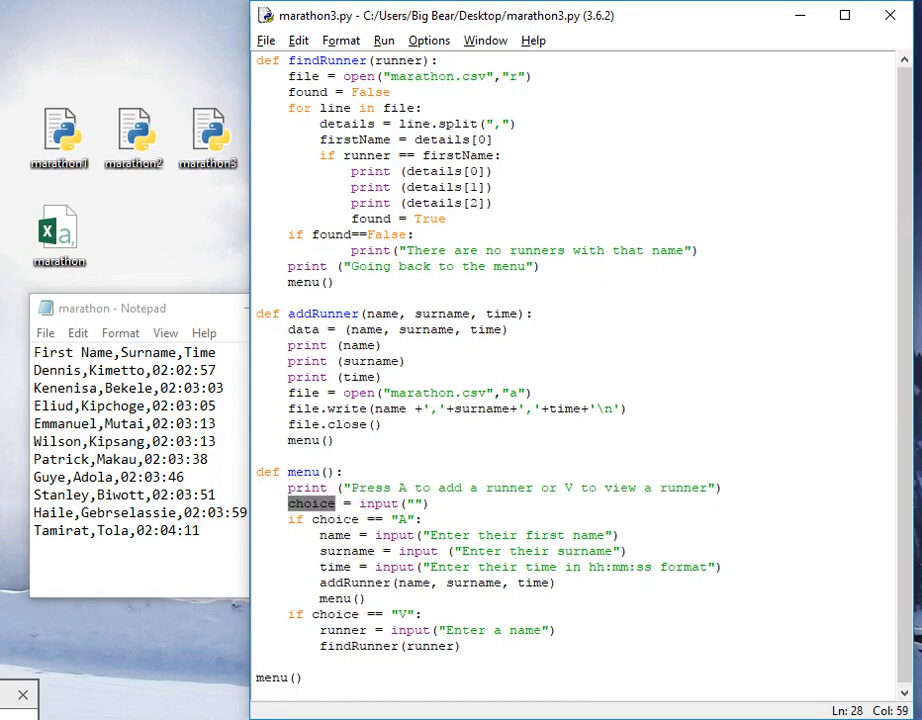
drag(287, 503, 347, 583)
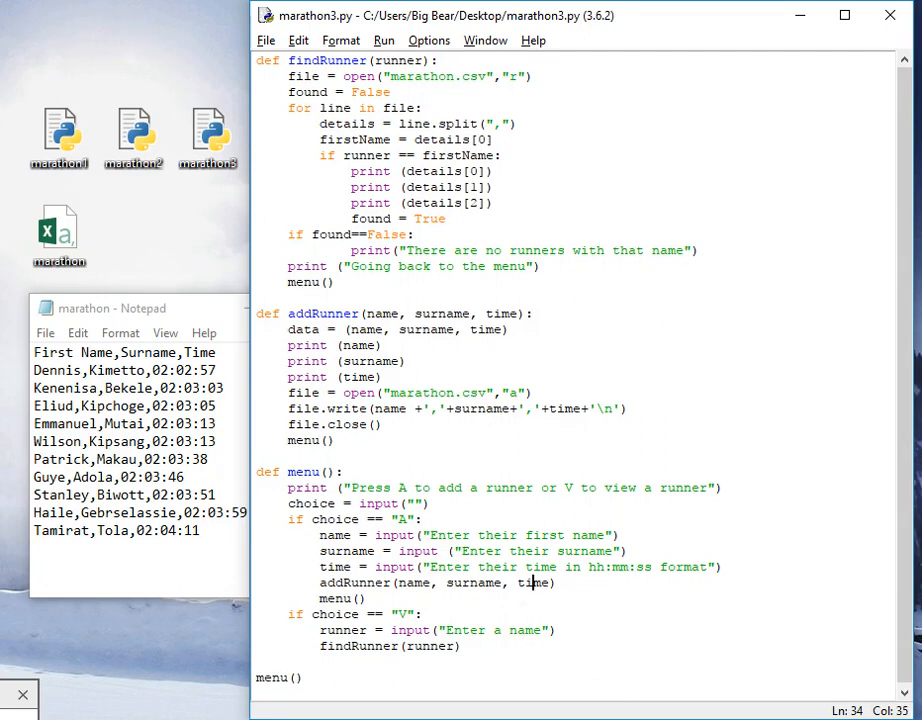
drag(318, 535, 557, 583)
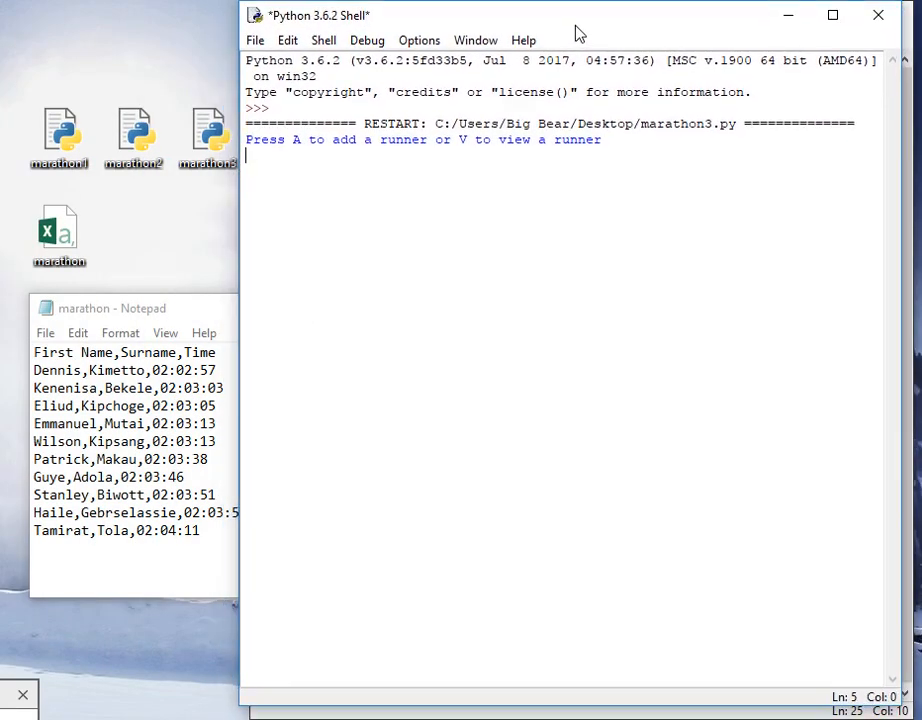
Step: View runner Dennis (Kimetto, 02:02:57), then start adding a new runner
text(V)
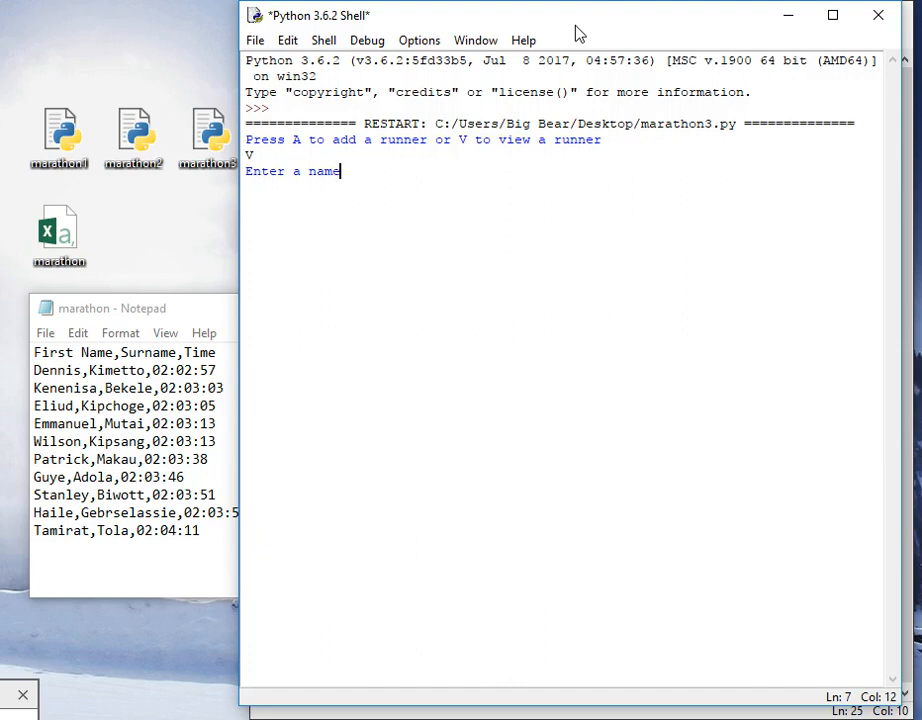
text(Dennis)
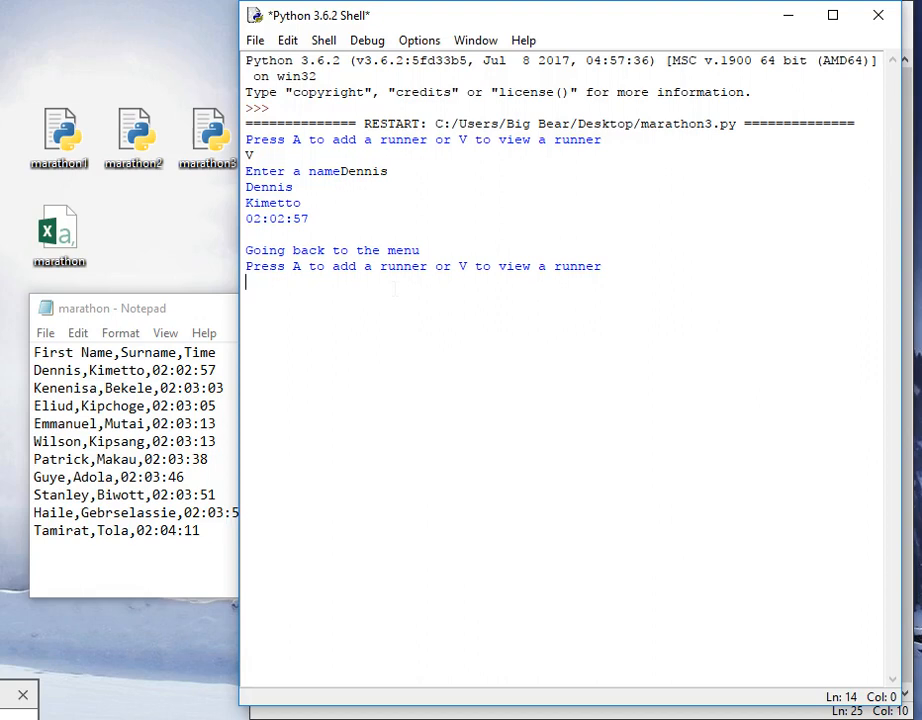
text(A)
text(Rutherford-West)
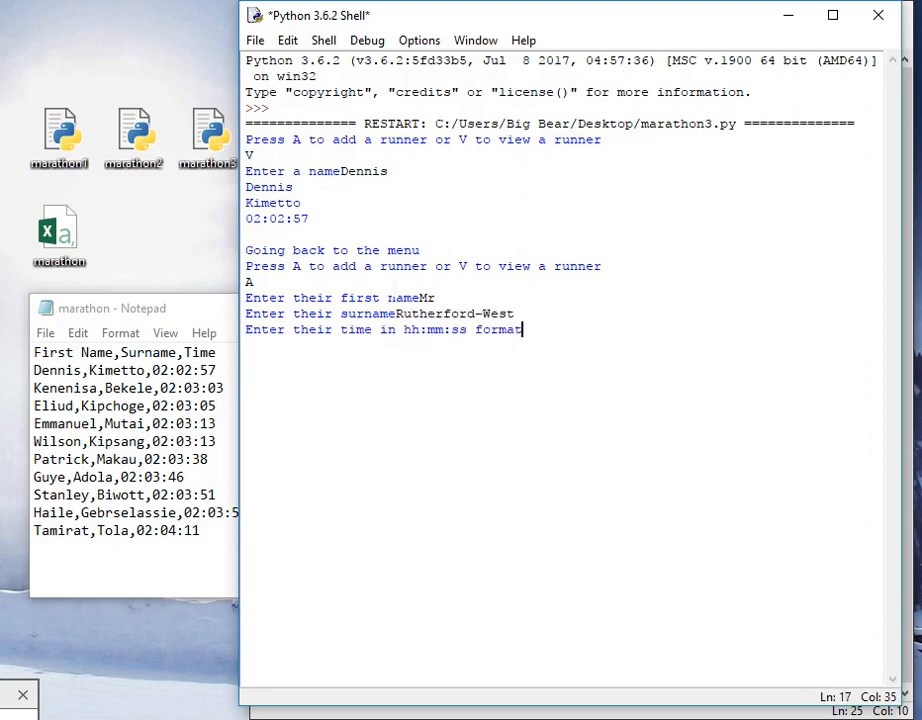
Step: Submit the time 55:44:33 for new runner Mr Rutherford-West
text(55:)
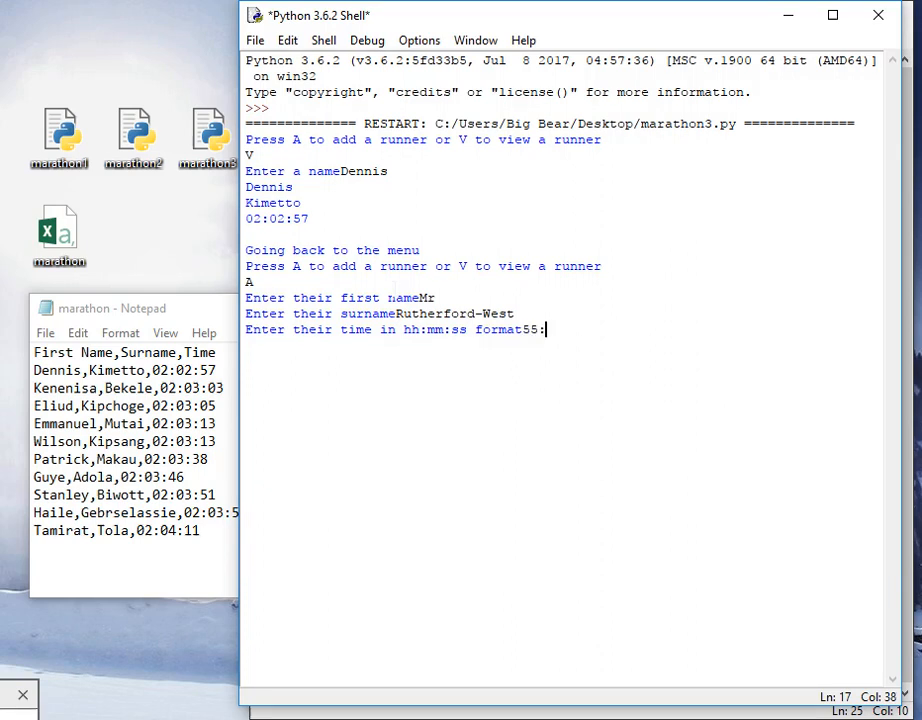
text(44:33)
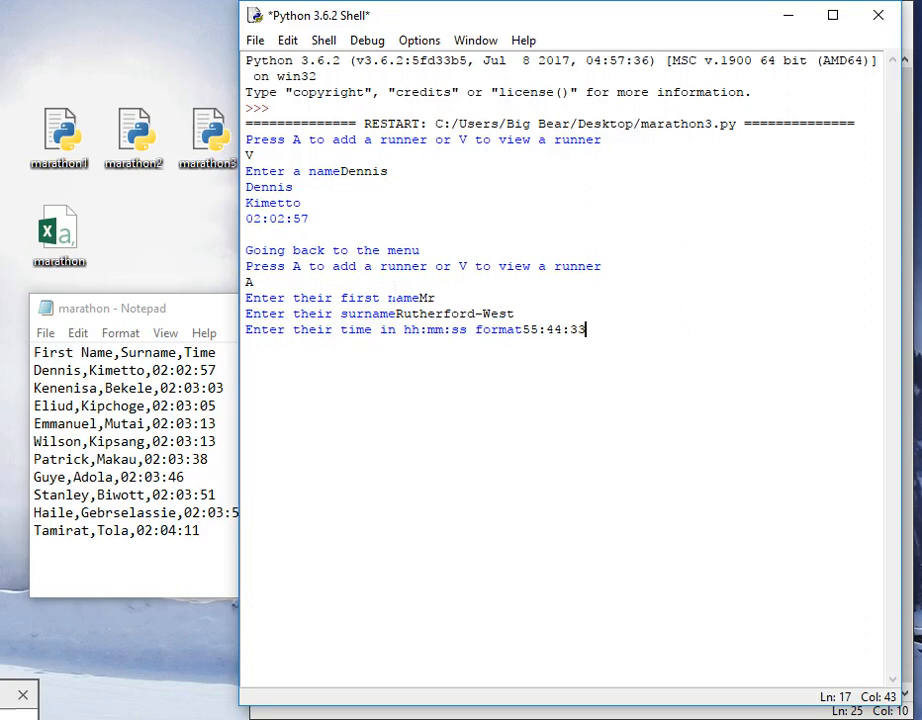
key(enter)
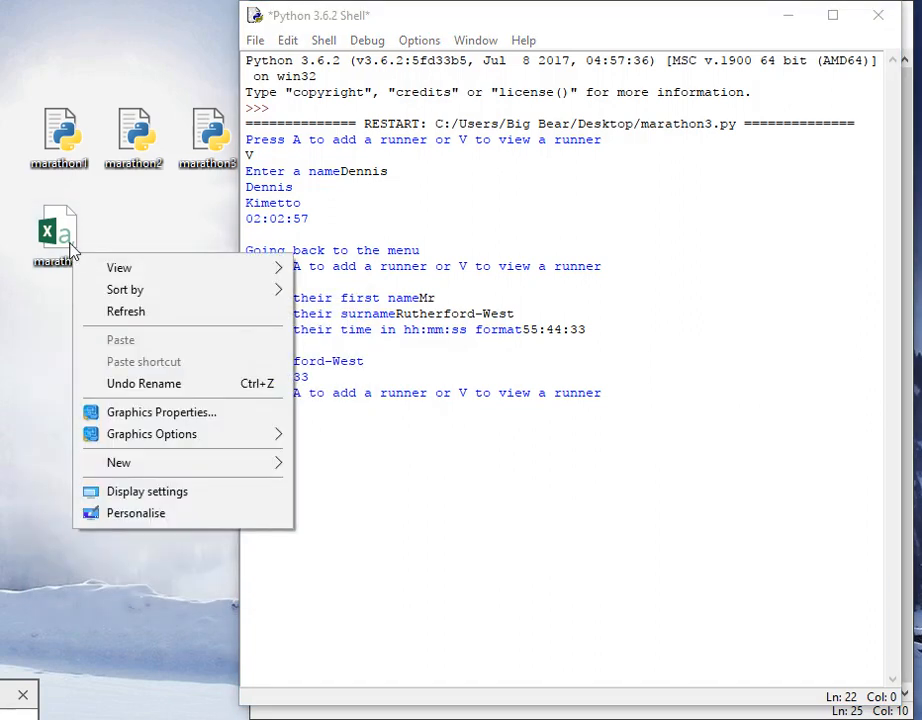
Step: Refresh files, check the appended Mr,Rutherford-West,55:44:33 line in marathon.csv, and close Notepad
right_click(58, 230)
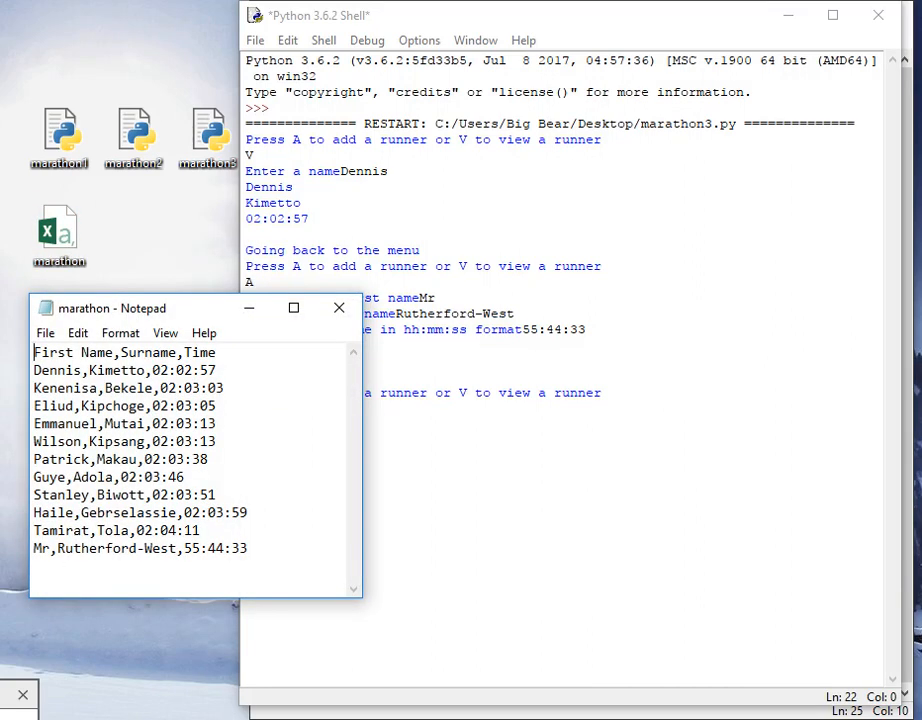
triple_click(140, 548)
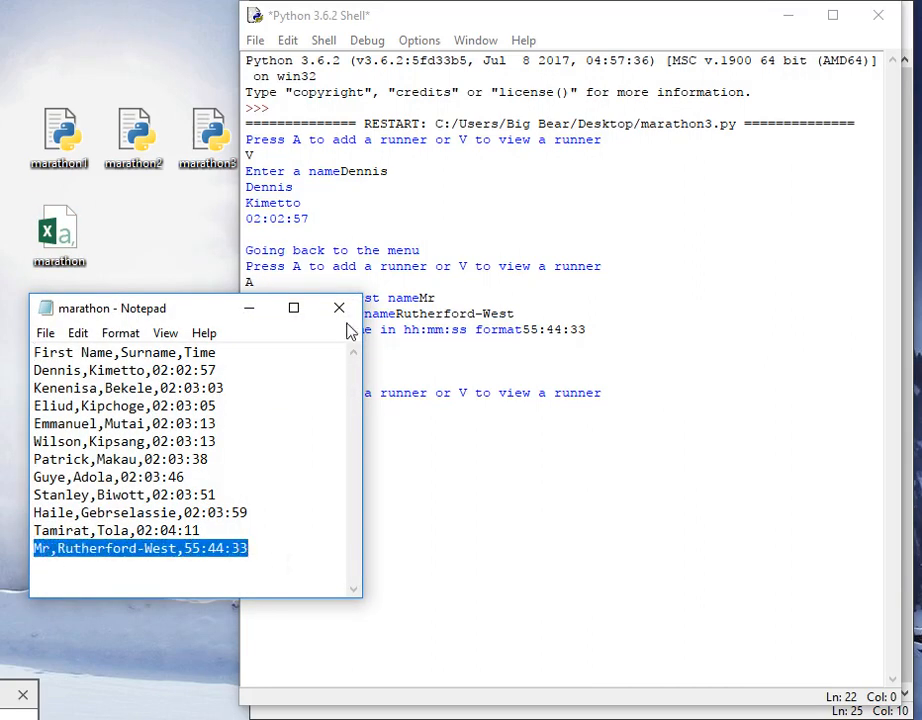
click(338, 307)
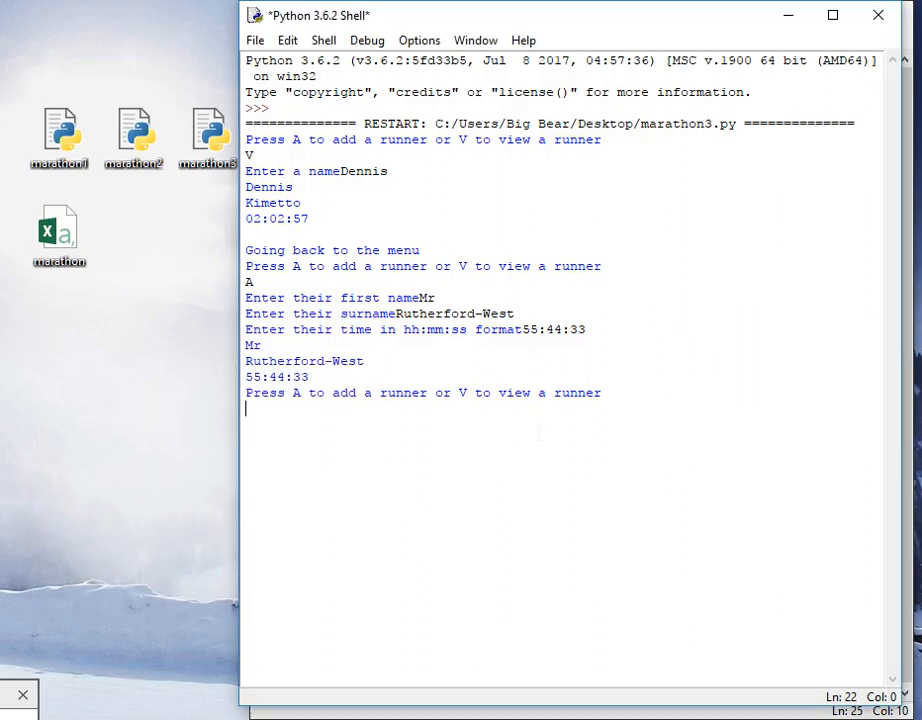
Step: Add runner Harvey Robloxian with time 10:44:86
text(A)
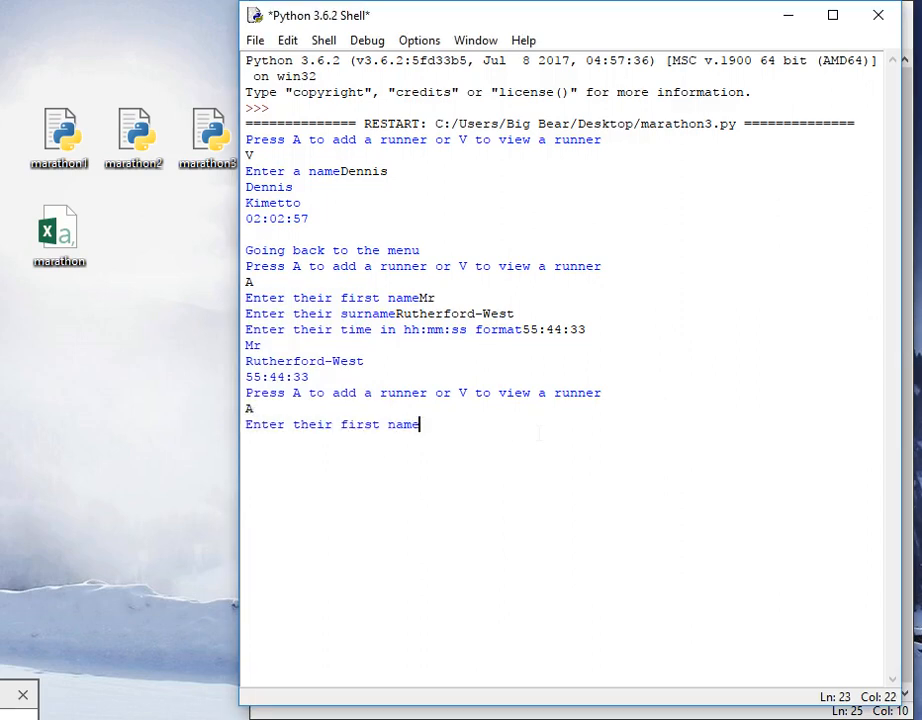
text(Harvey)
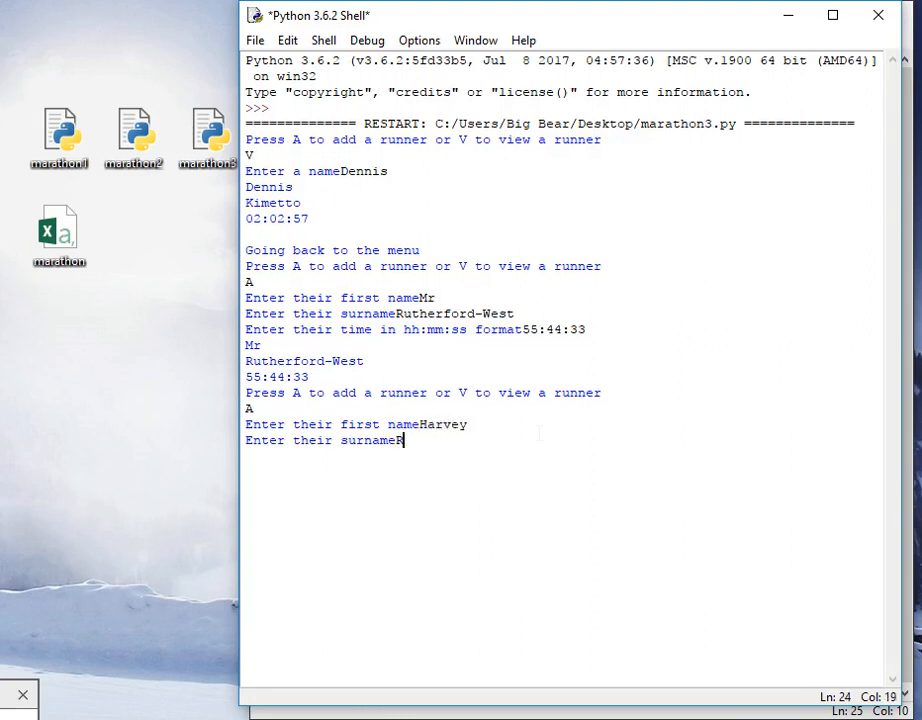
text(obloxian)
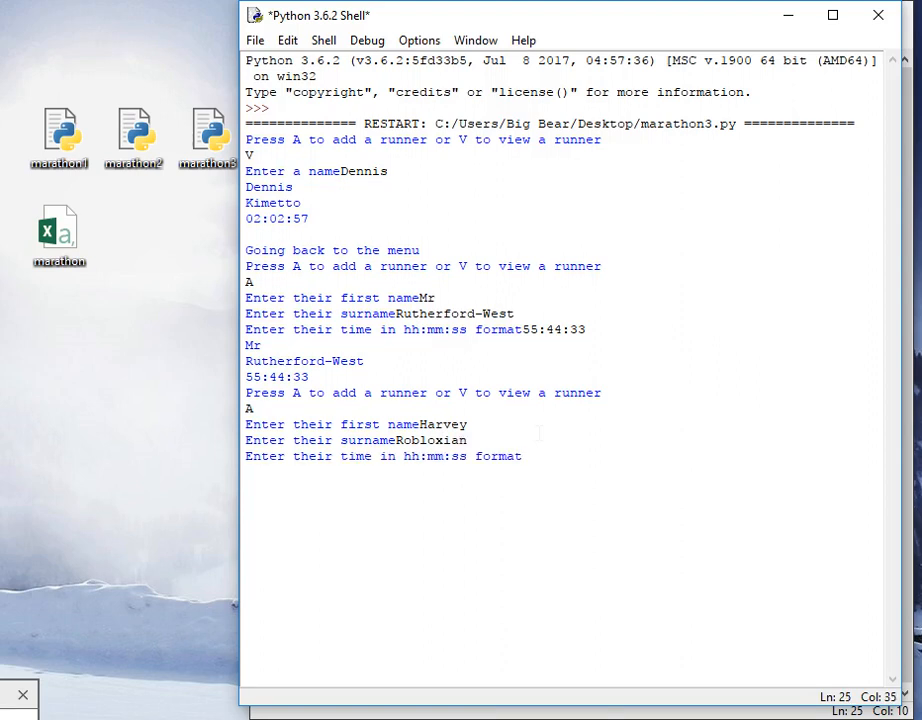
text(10:)
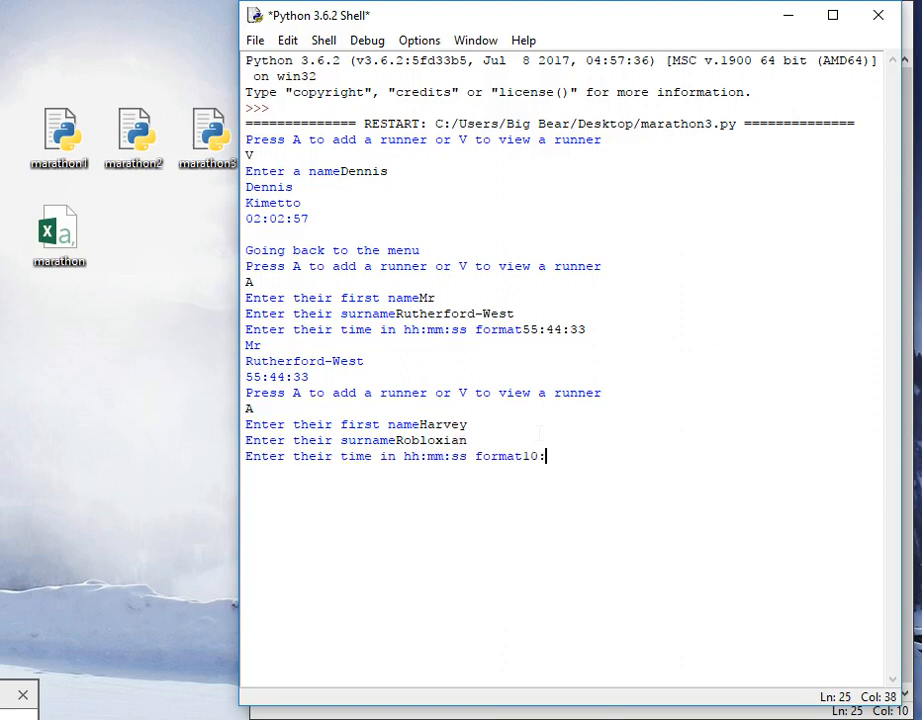
text(44:8)
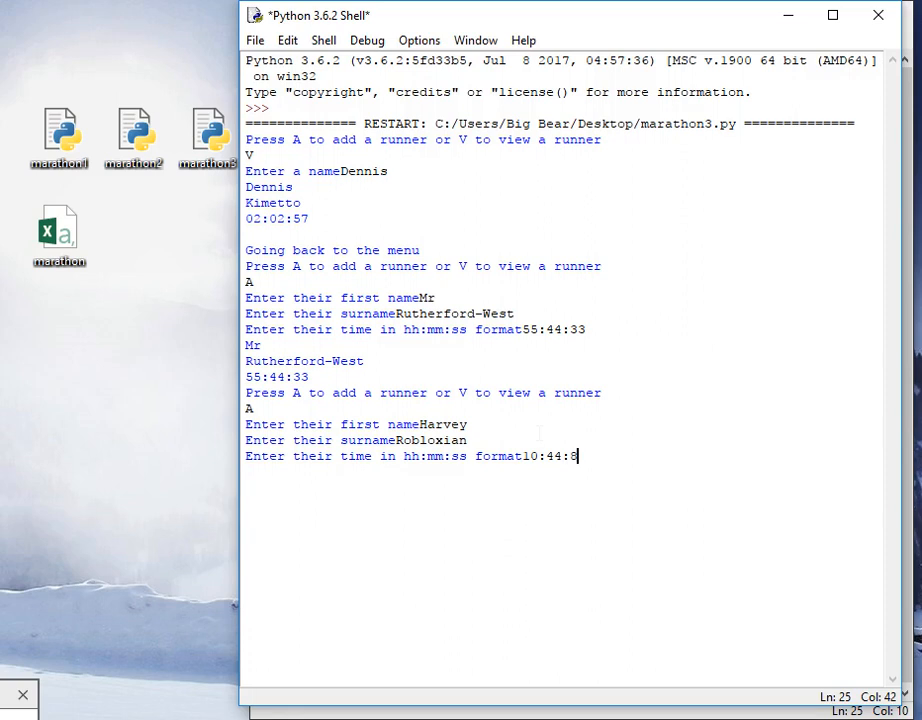
text(6)
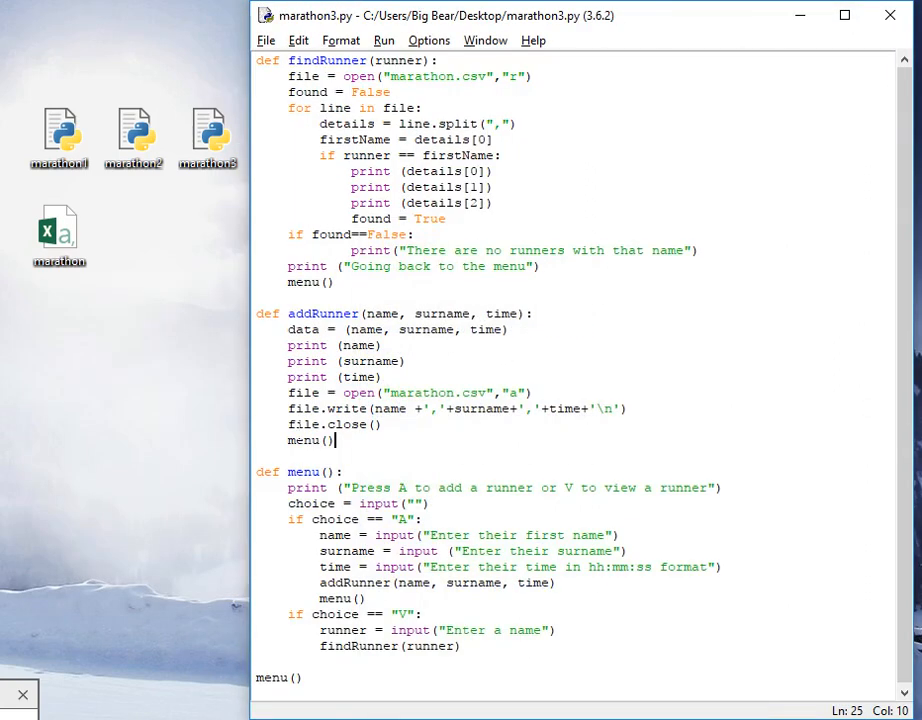
drag(289, 314, 380, 424)
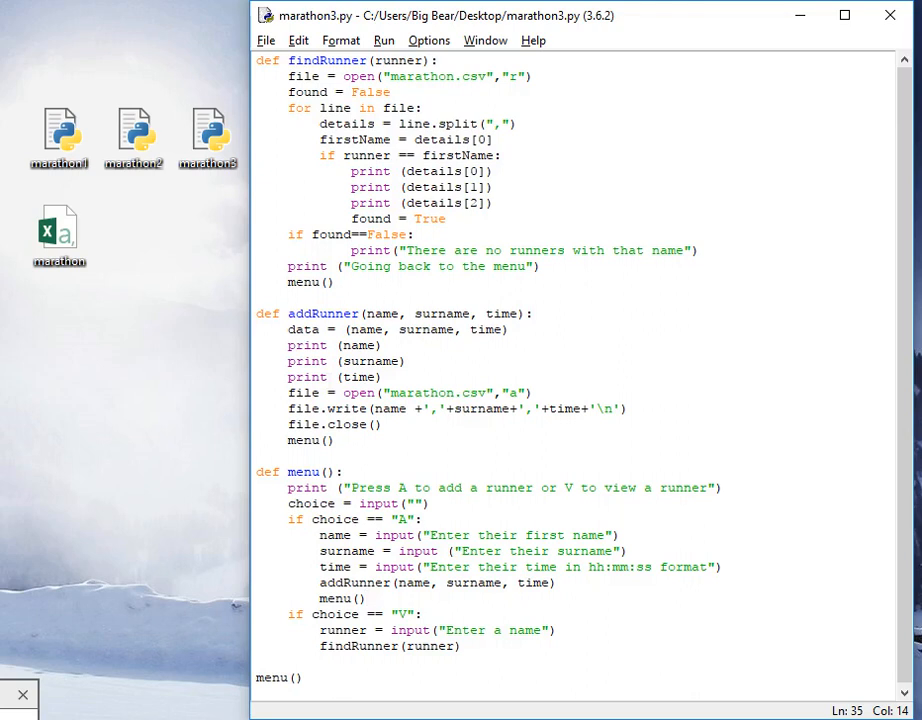
click(367, 597)
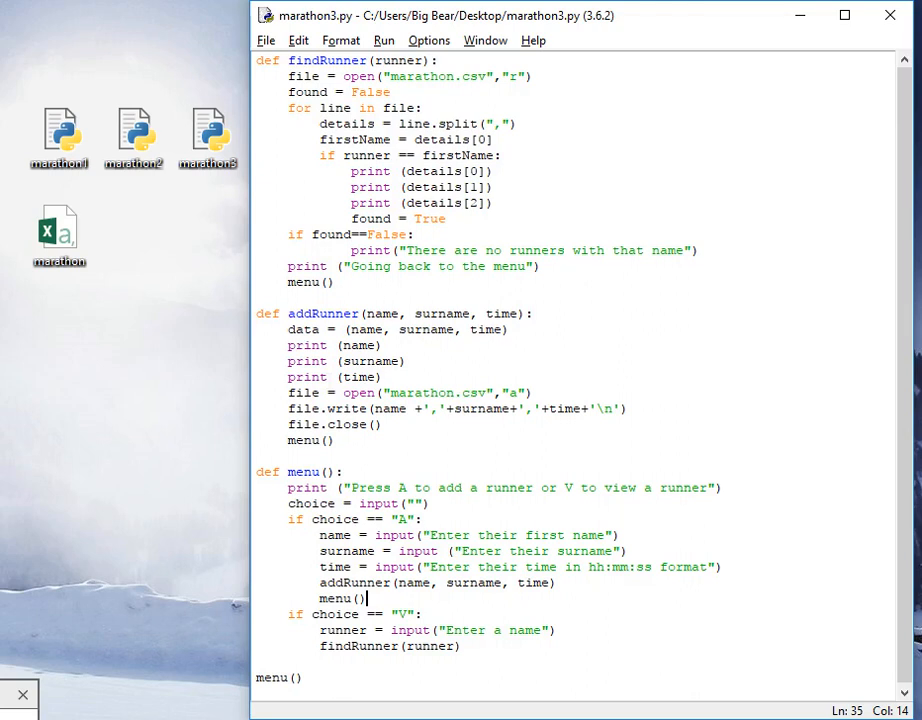